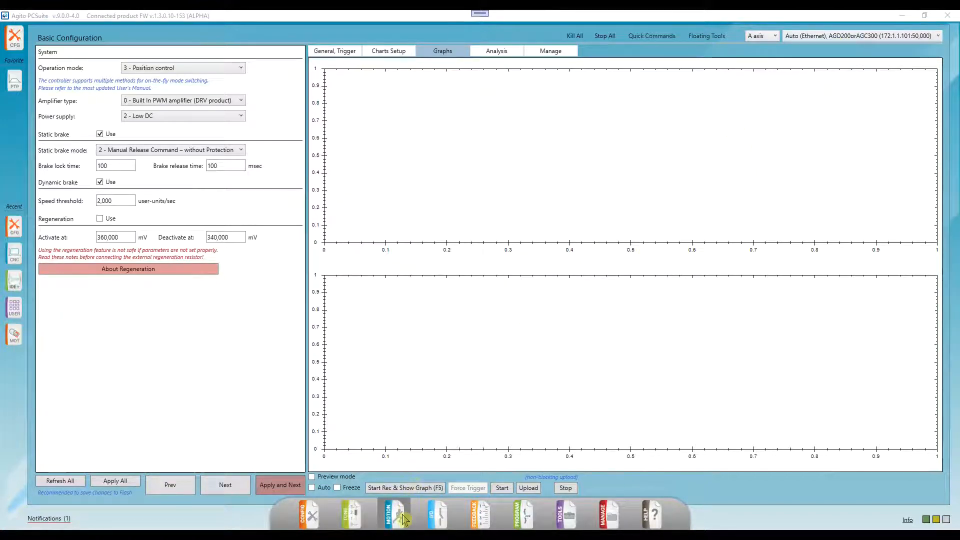
- Show the CNC page with the last eight-segment arc trajectory and open the predefined trajectory list
left_click(394, 513)
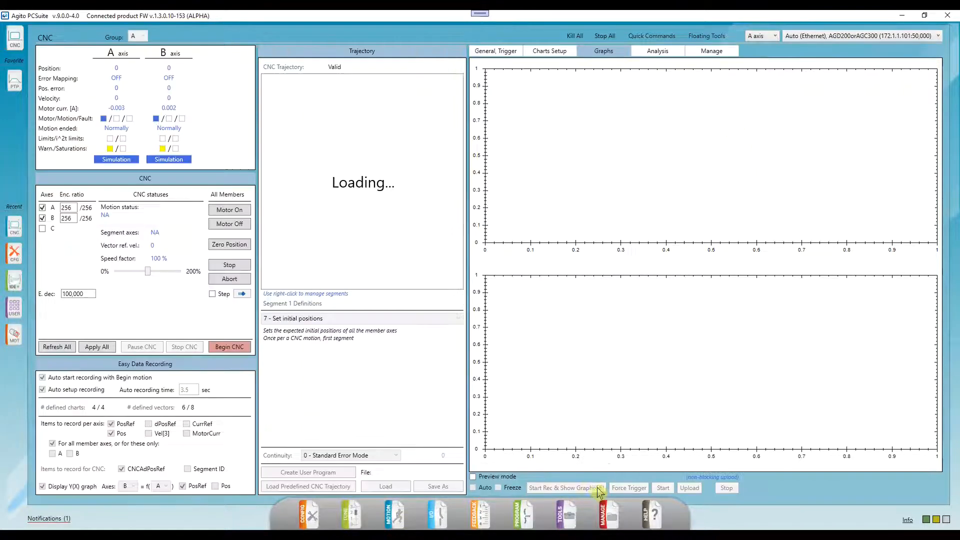
left_click(385, 486)
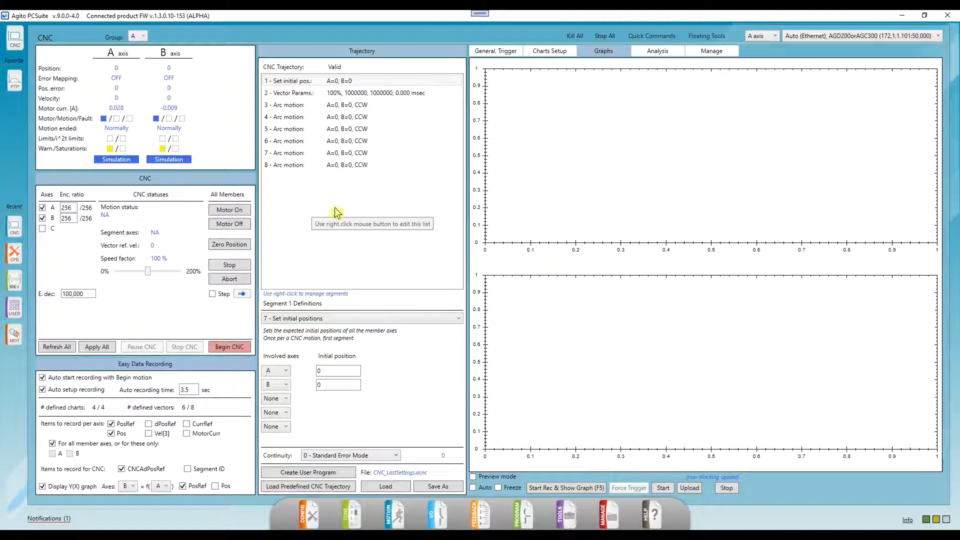
left_click(347, 153)
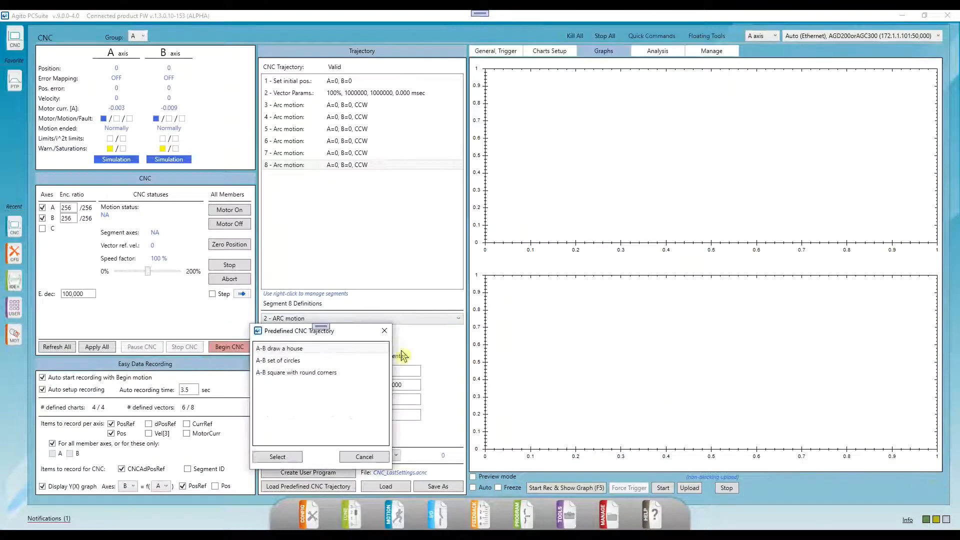
- Load the 'A-B set of circles' trajectory and enable 'Auto start recording with Begin motion'
left_click(276, 456)
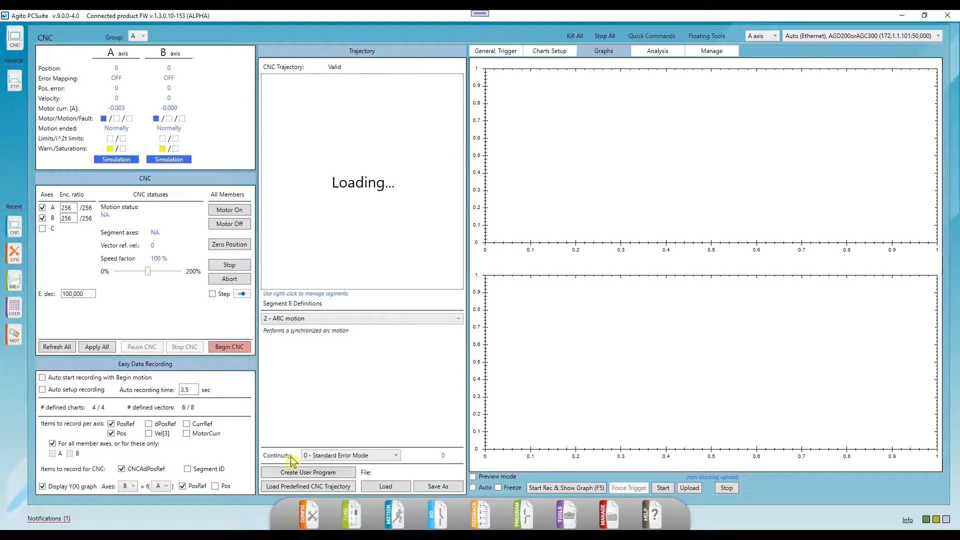
left_click(385, 486)
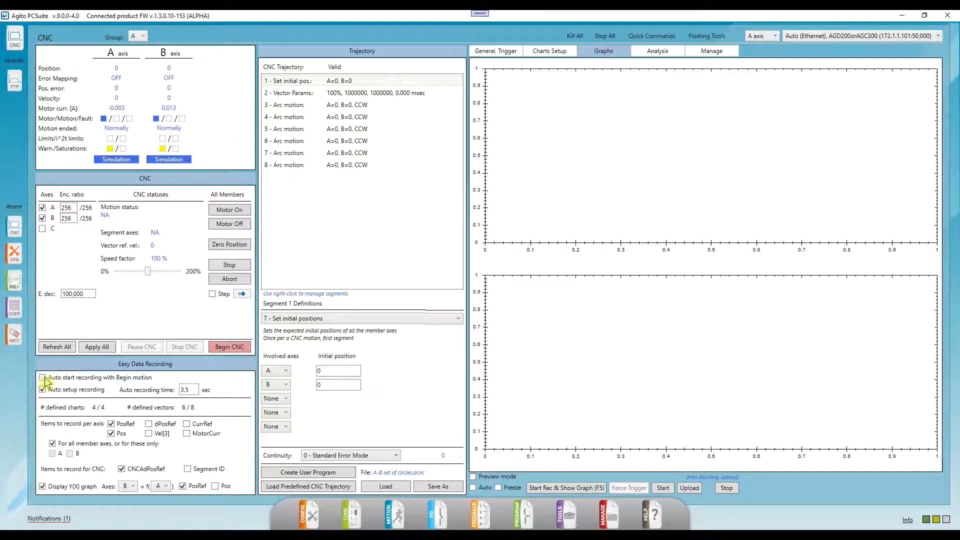
left_click(42, 377)
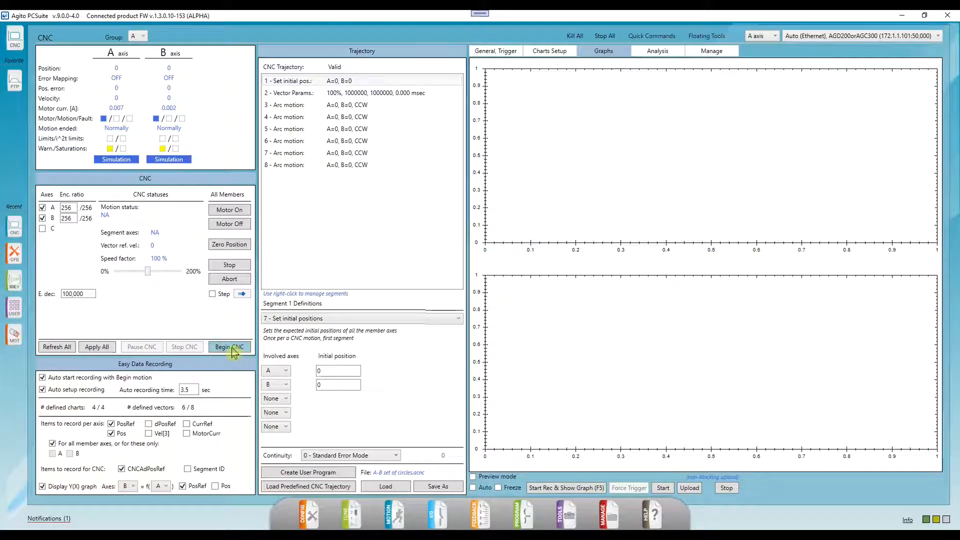
- Run the circles trajectory with Begin CNC, recording position, velocity and 2D motion graphs
left_click(229, 347)
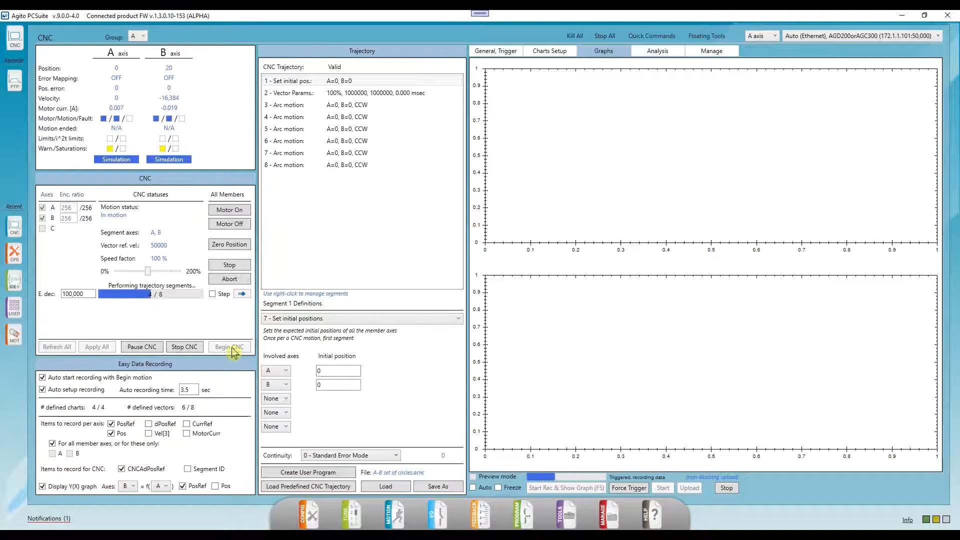
left_click(229, 346)
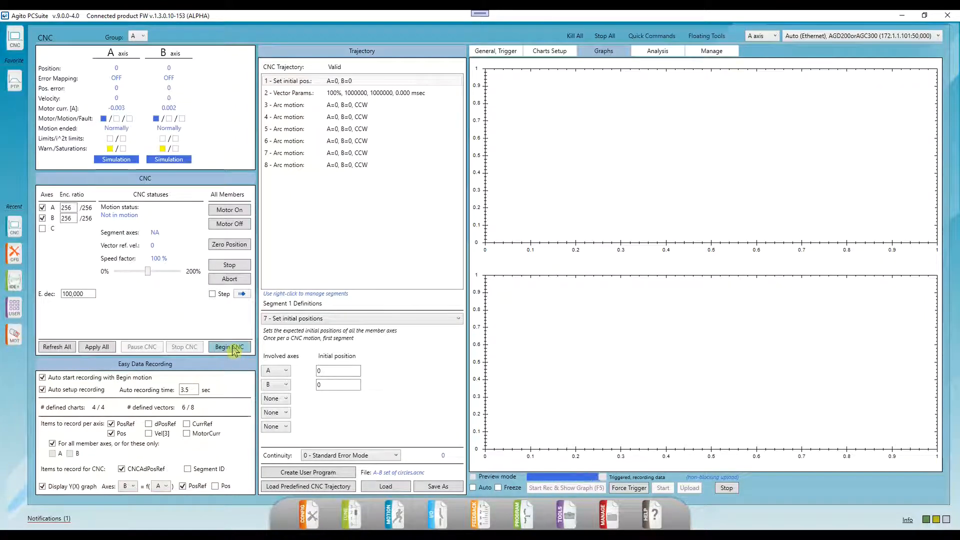
left_click(230, 347)
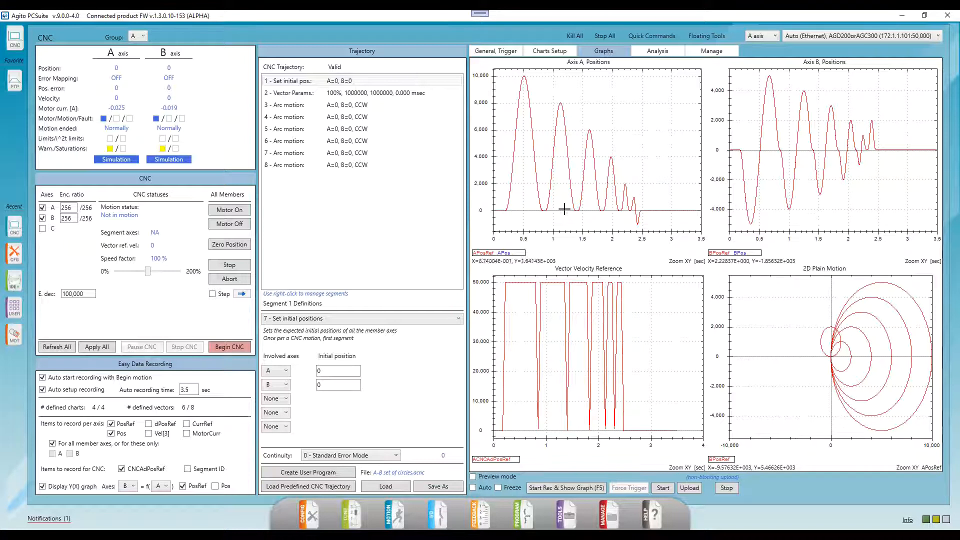
mouse_move(821, 199)
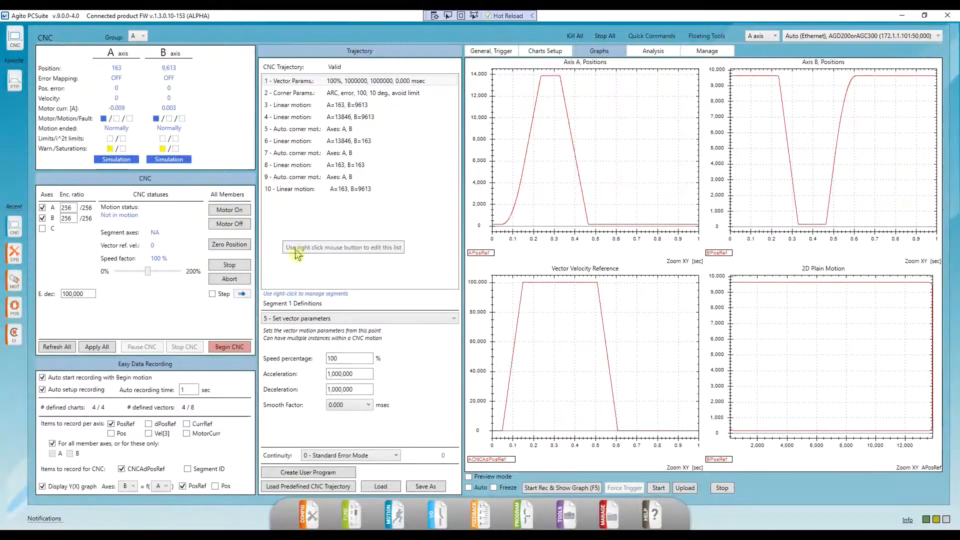
- Load trajectories from the Rectangle.nc G-code file, confirming the overwrite of existing trajectories
left_click(308, 486)
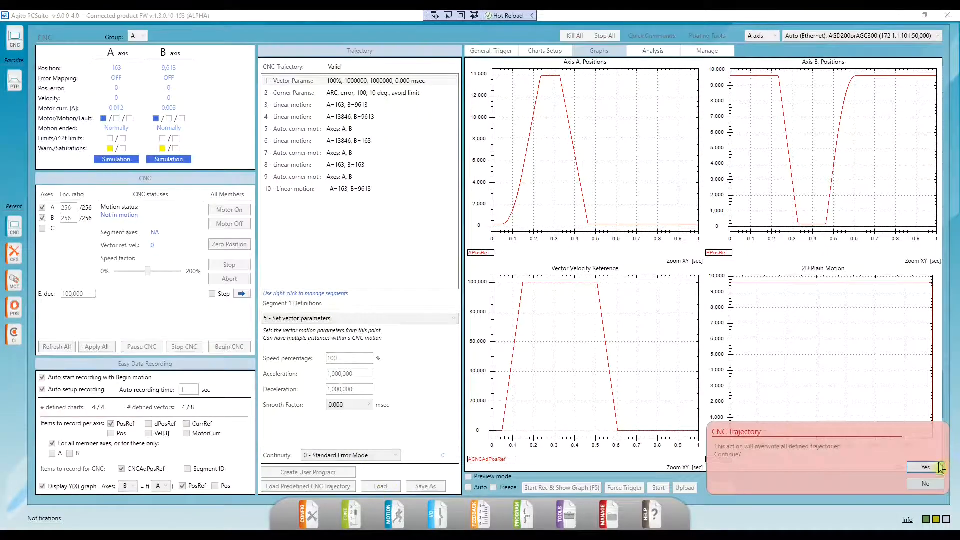
left_click(925, 468)
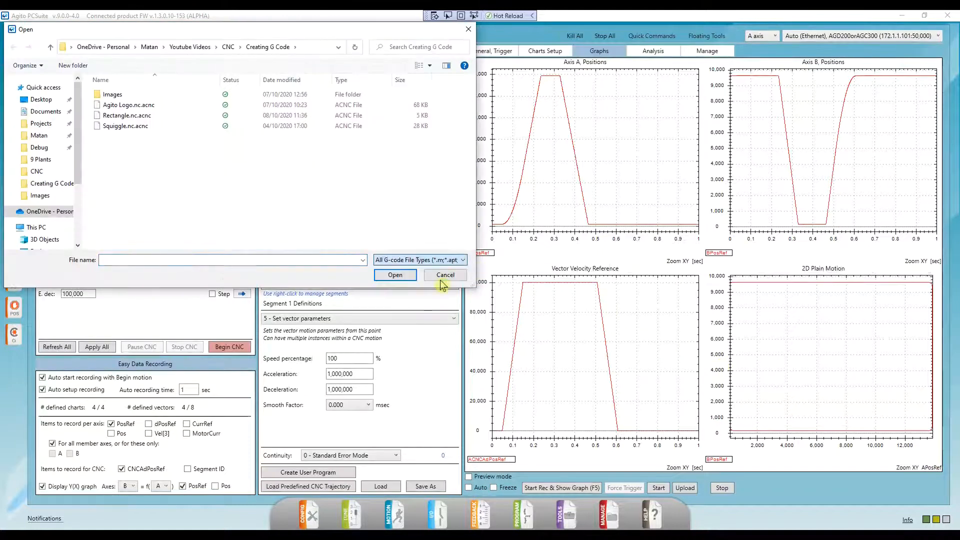
left_click(445, 275)
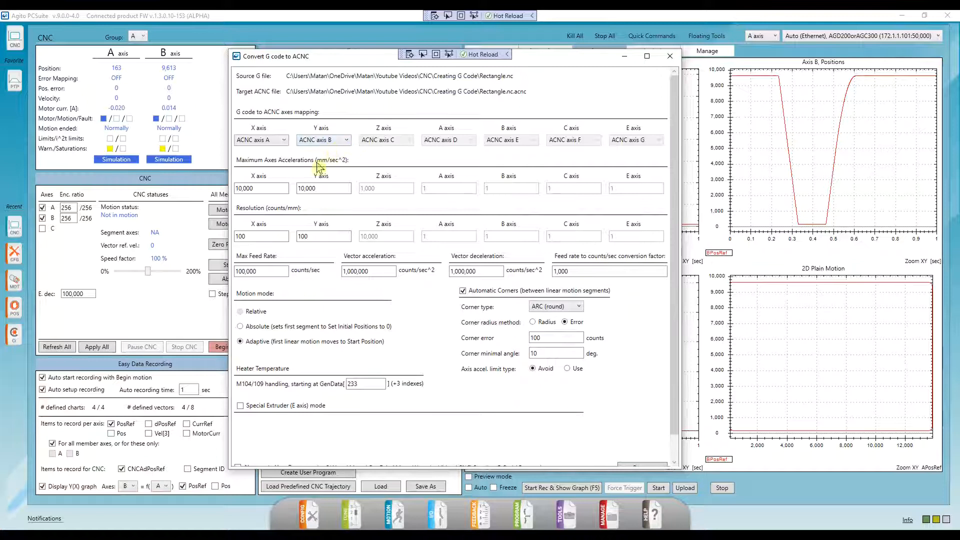
- Uncheck 'Automatic Corners (between linear motion segments)' in the Rectangle.nc conversion dialog
left_click(261, 188)
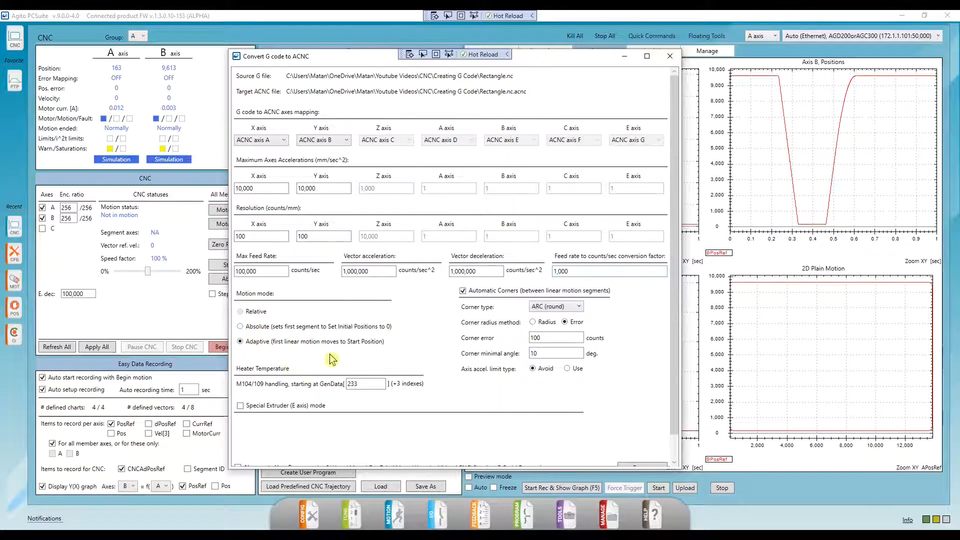
mouse_move(362, 354)
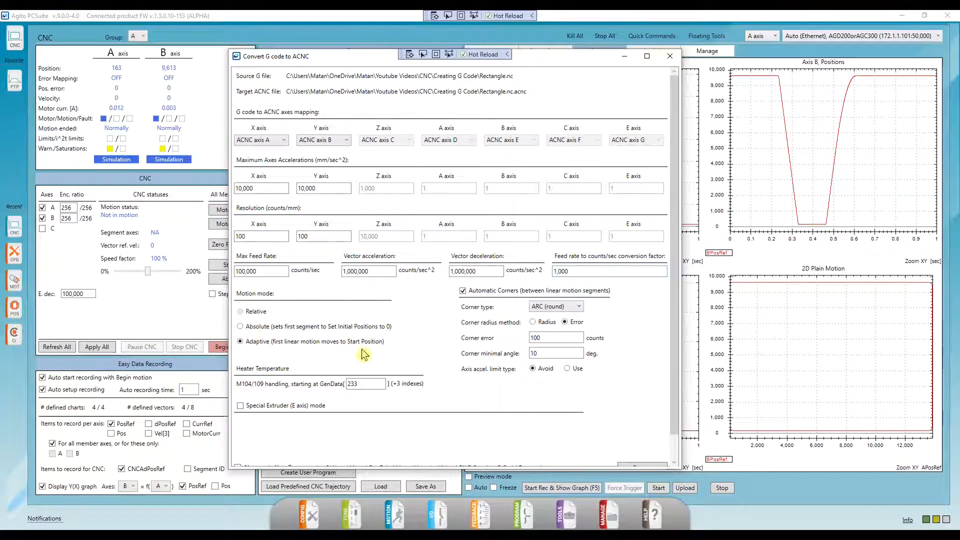
mouse_move(394, 357)
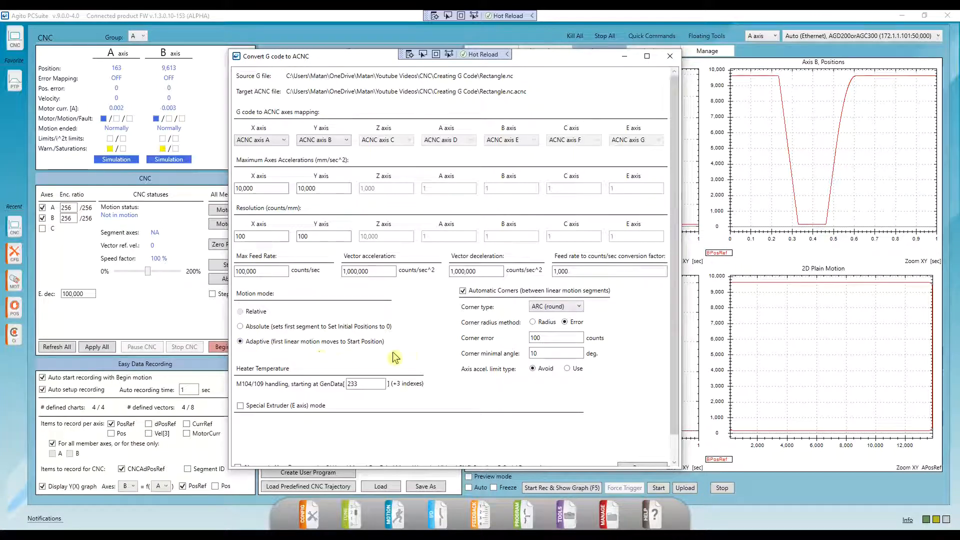
left_click(463, 290)
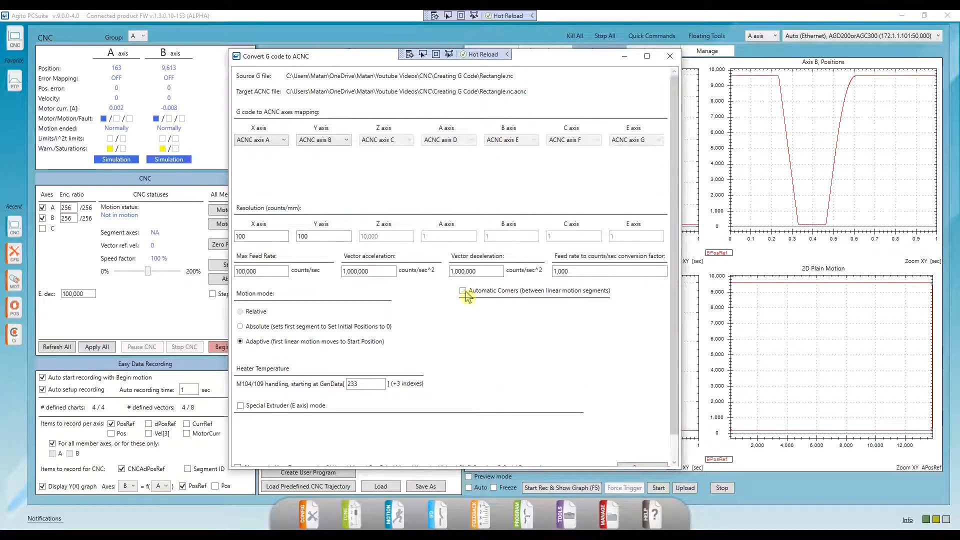
- Re-check 'Automatic Corners' in the Convert G code to ACNC dialog
left_click(463, 290)
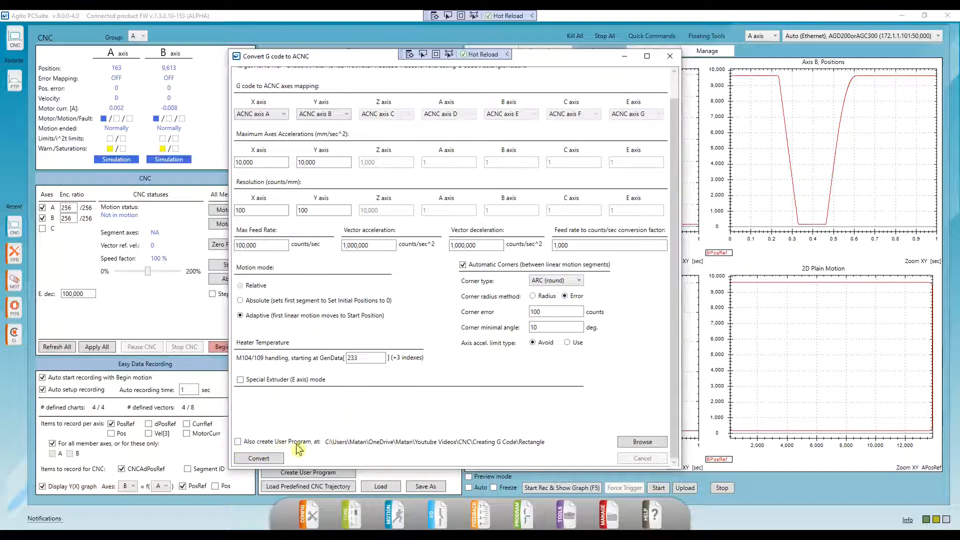
mouse_move(290, 467)
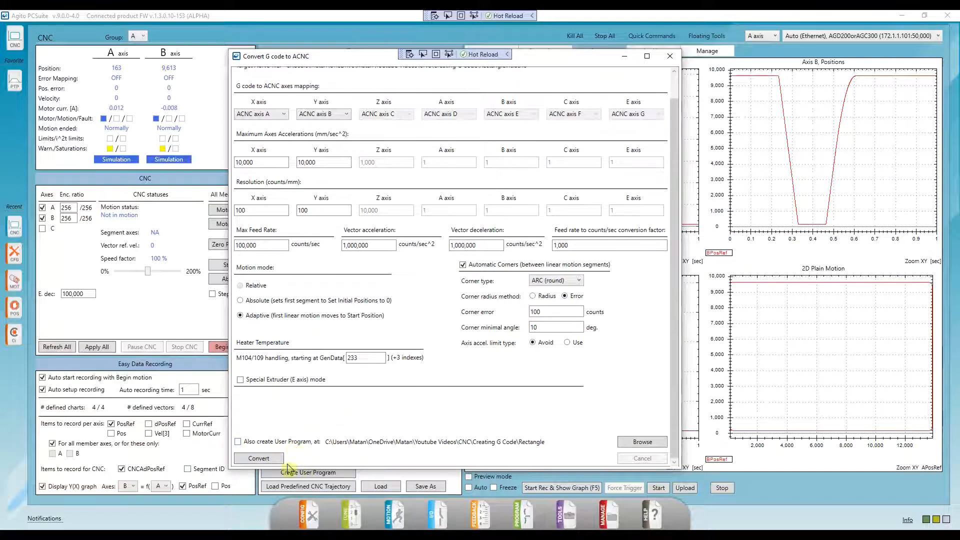
- Convert Rectangle.nc into a ten-segment CNC trajectory with automatic corners
left_click(258, 458)
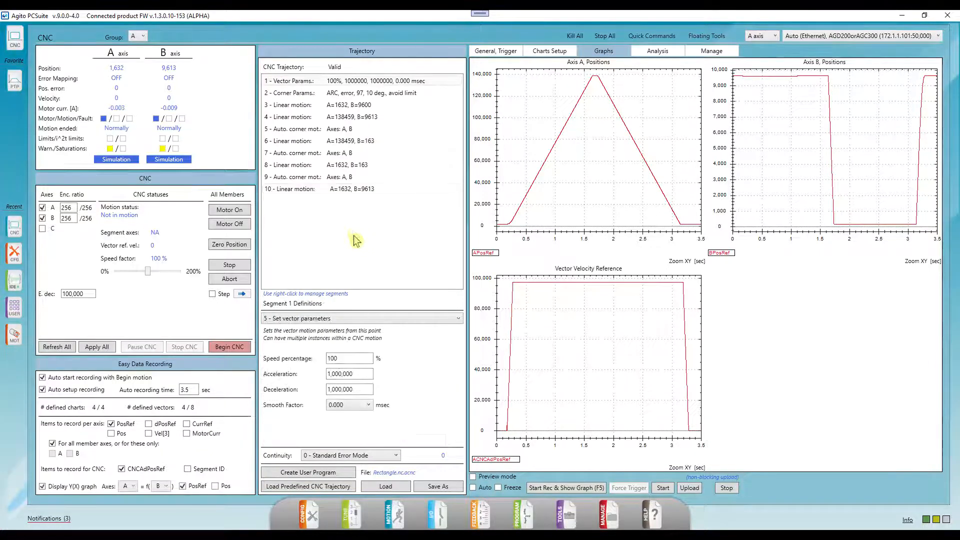
- Add an eleventh write-and-wait segment with trigger None, then remove it again
right_click(352, 188)
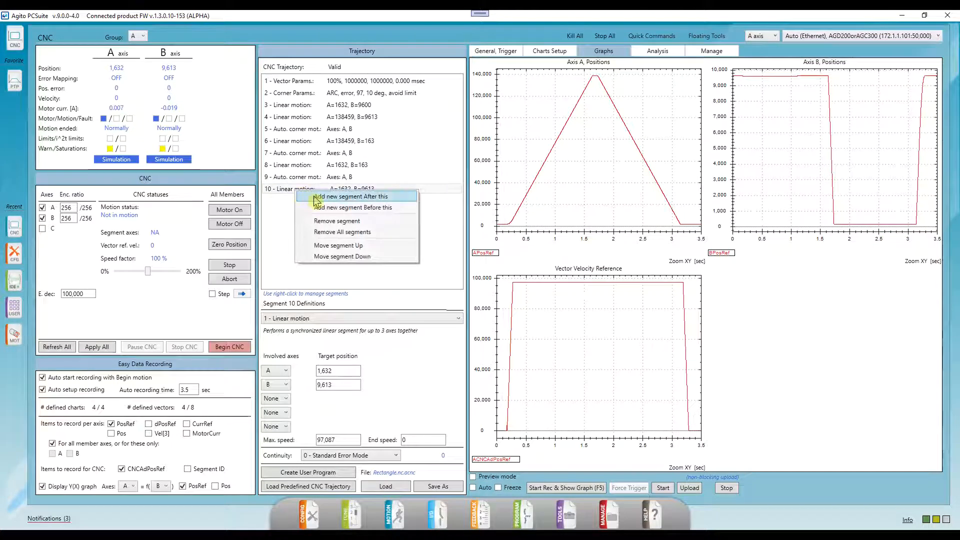
left_click(349, 196)
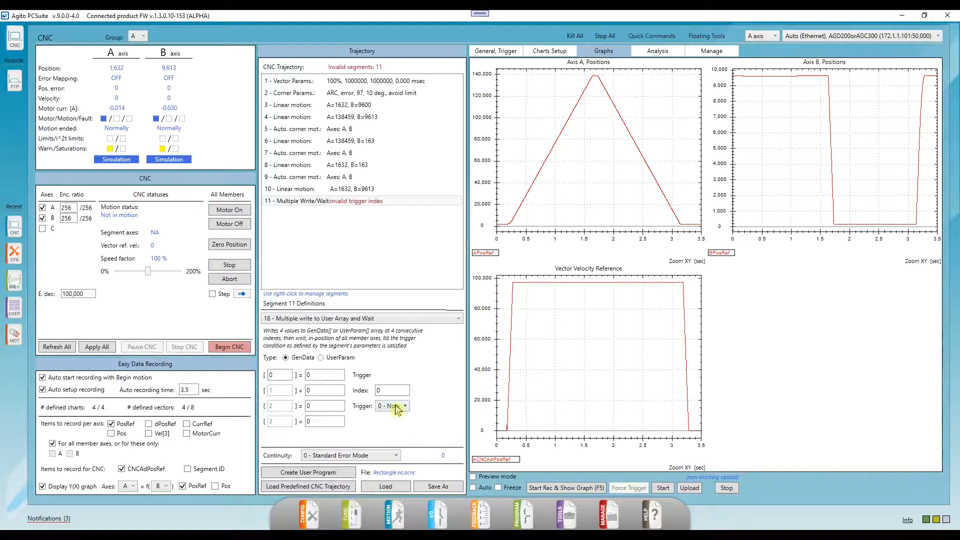
left_click(406, 406)
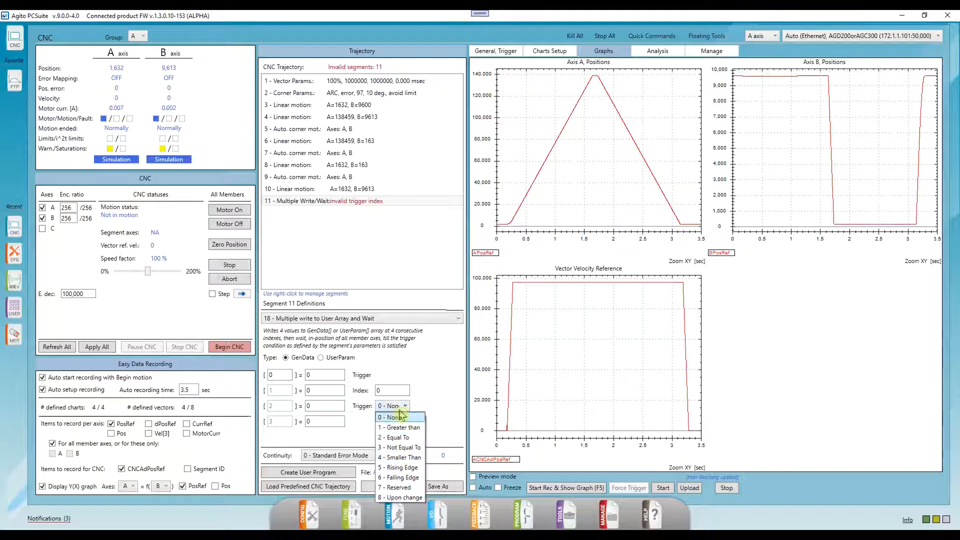
left_click(390, 417)
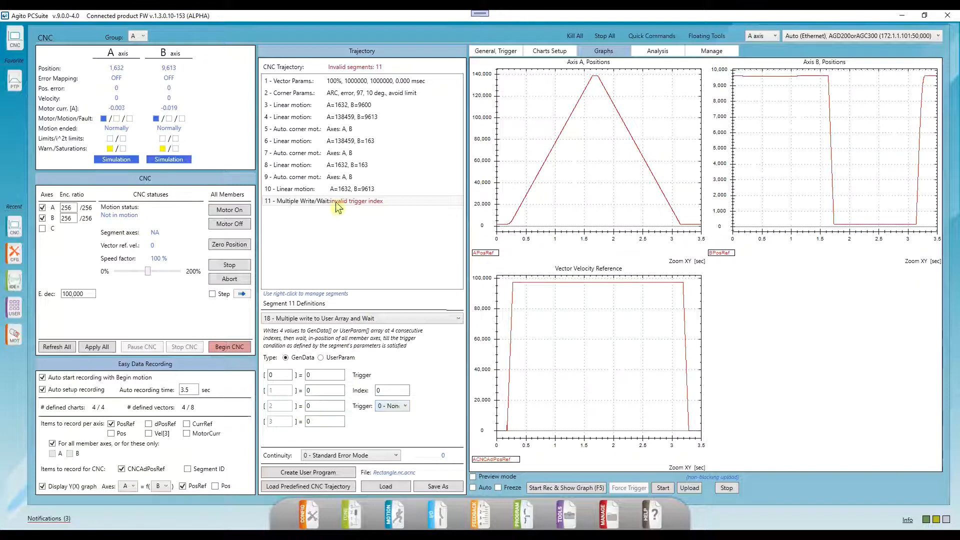
right_click(335, 200)
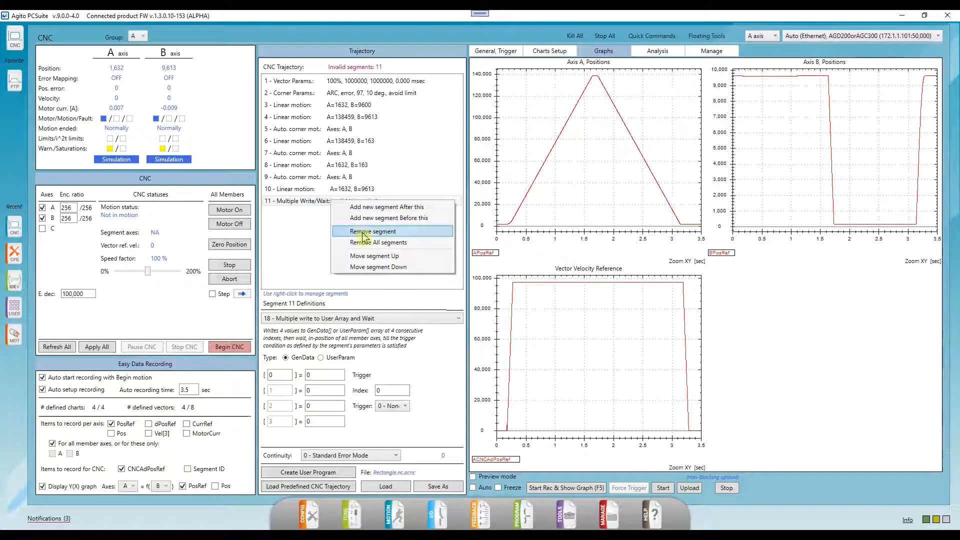
left_click(372, 232)
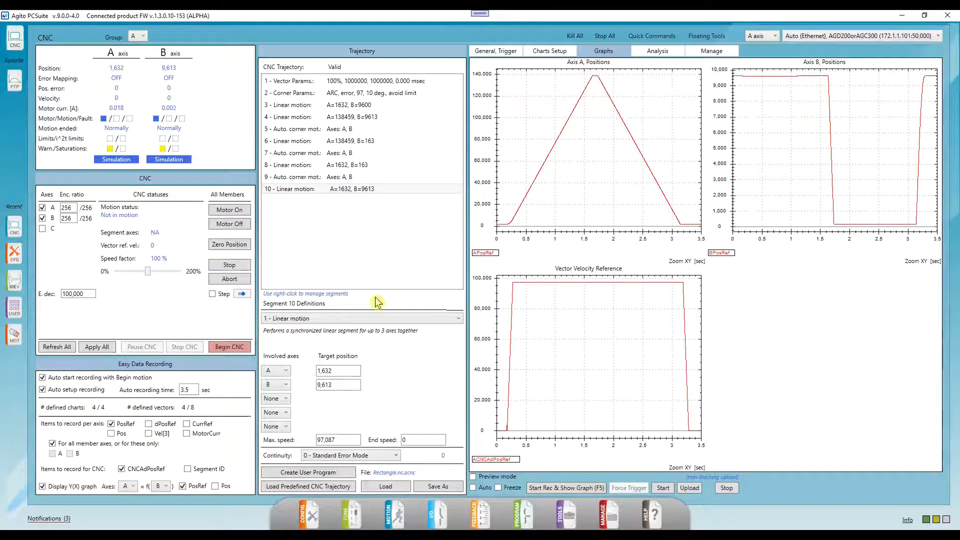
mouse_move(229, 346)
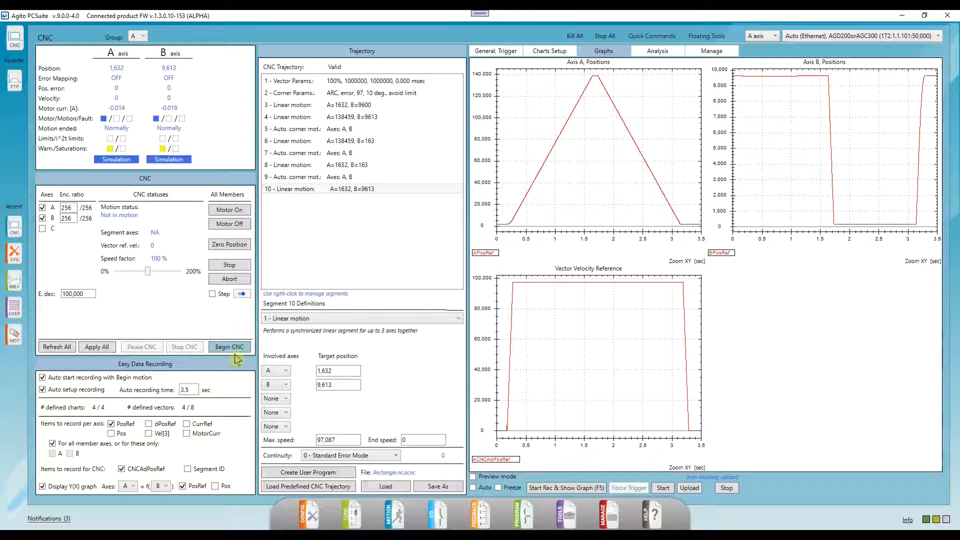
- Execute the ten-segment rectangle trajectory with Begin CNC, recording its rectangular path graphs
left_click(229, 347)
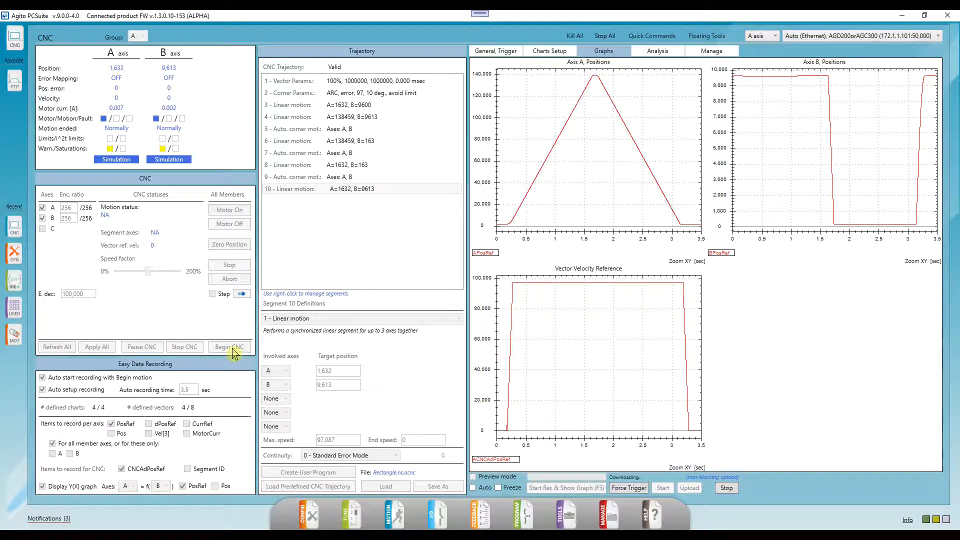
left_click(230, 346)
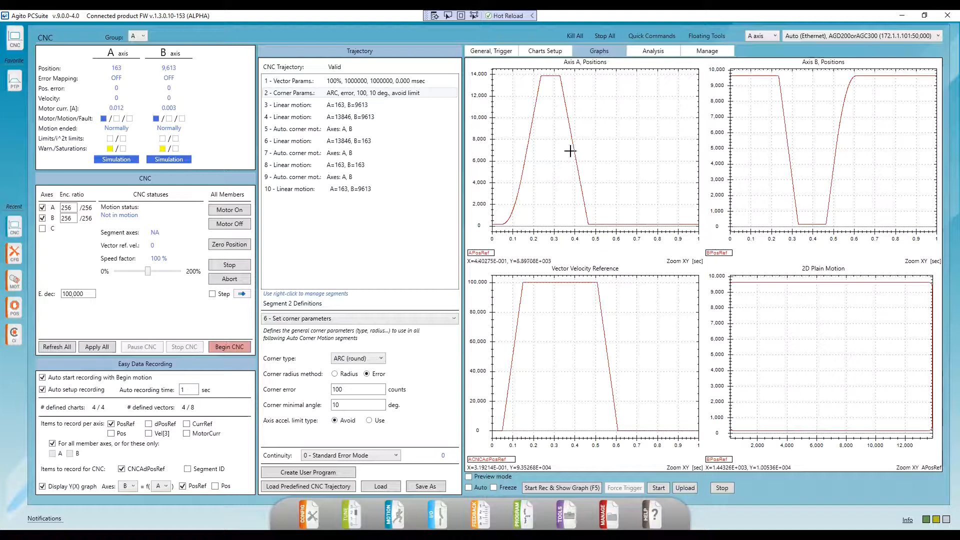
mouse_move(827, 131)
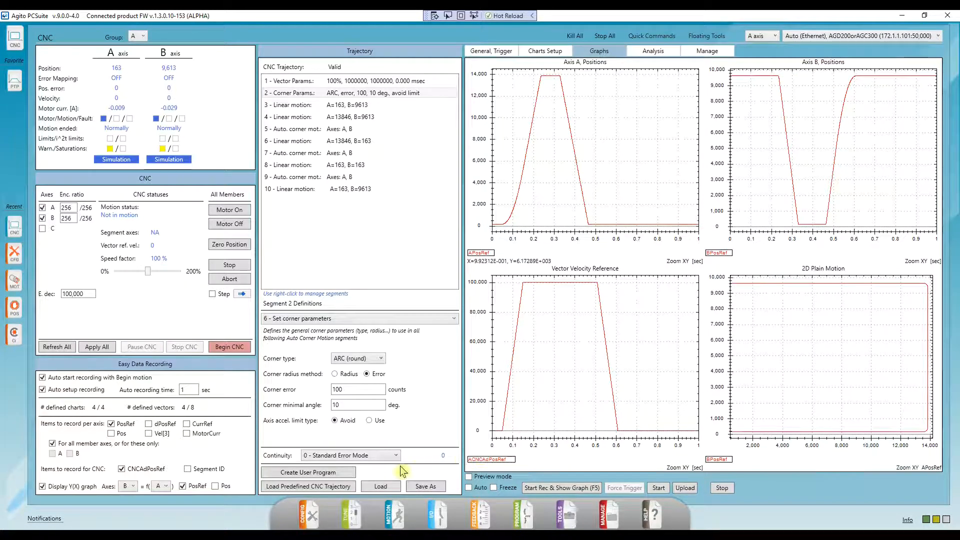
- Export the trajectory as a user program into a new Desktop folder named 'UP'
left_click(308, 472)
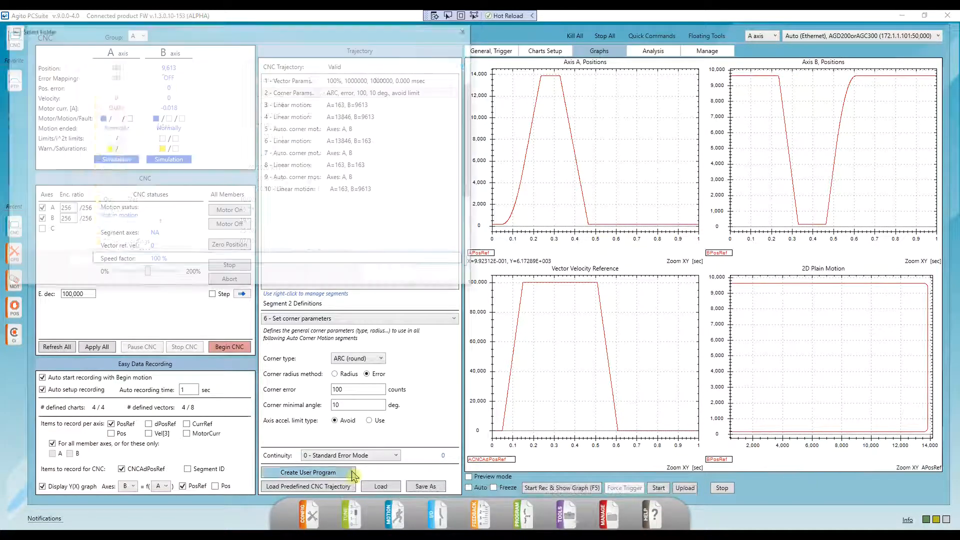
left_click(308, 472)
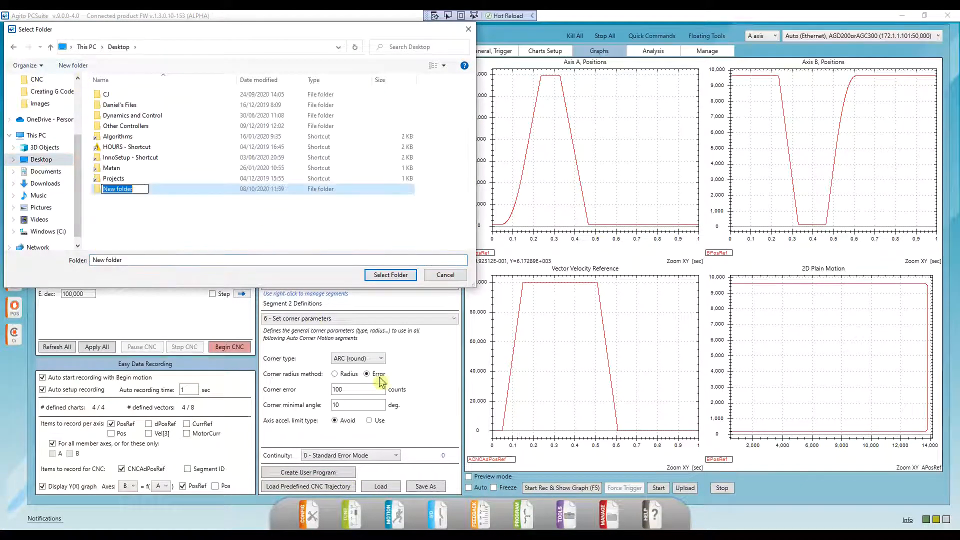
type("UP")
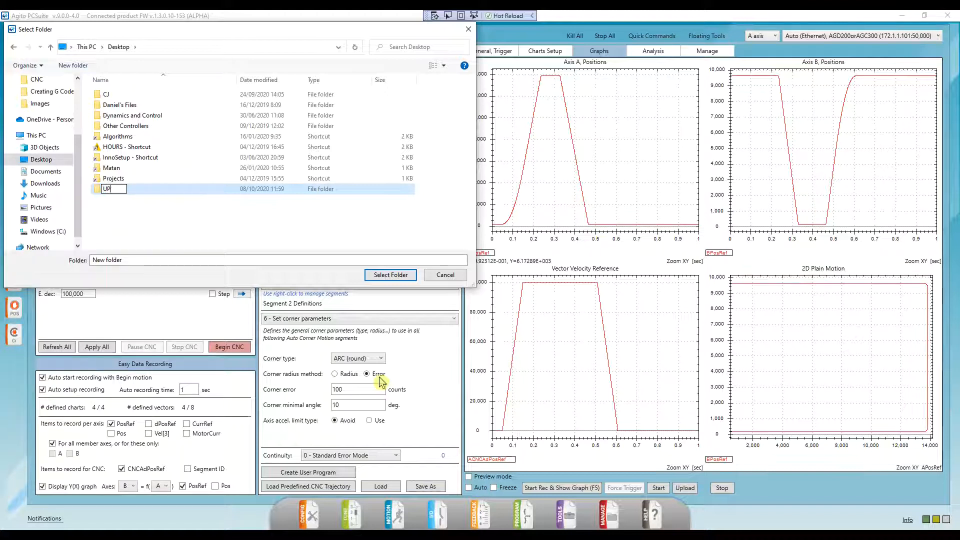
double_click(107, 188)
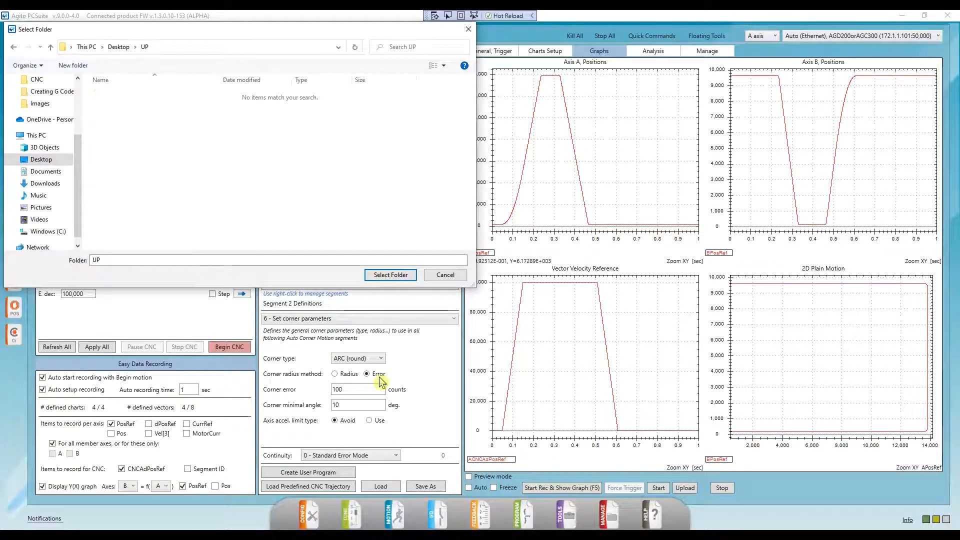
left_click(445, 274)
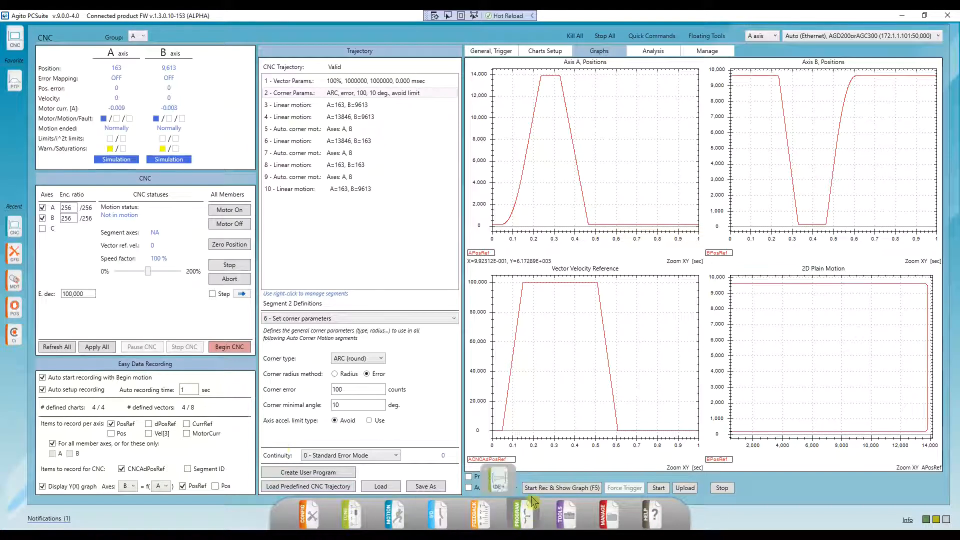
- Open UP.pup2 from the UP folder in the IDE+ editor and scroll its commands
left_click(523, 513)
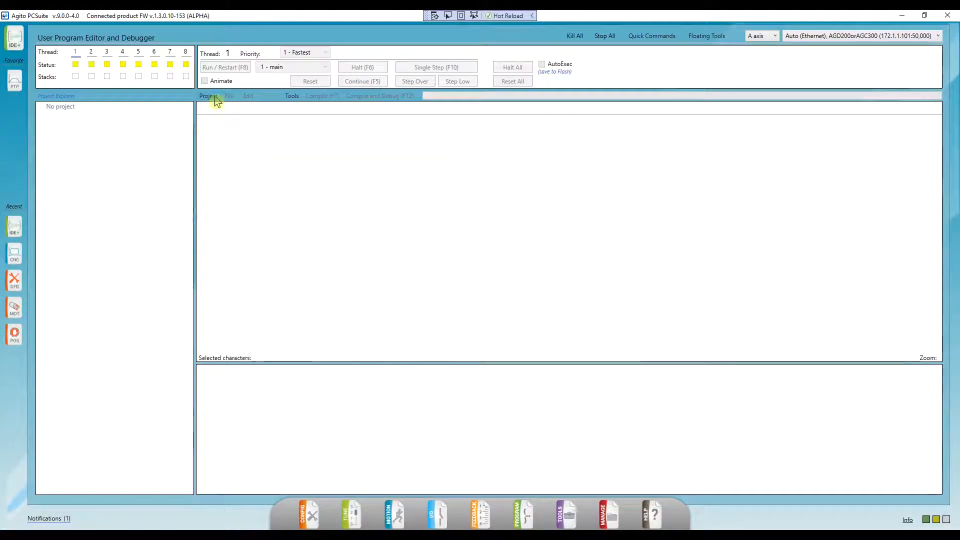
left_click(207, 96)
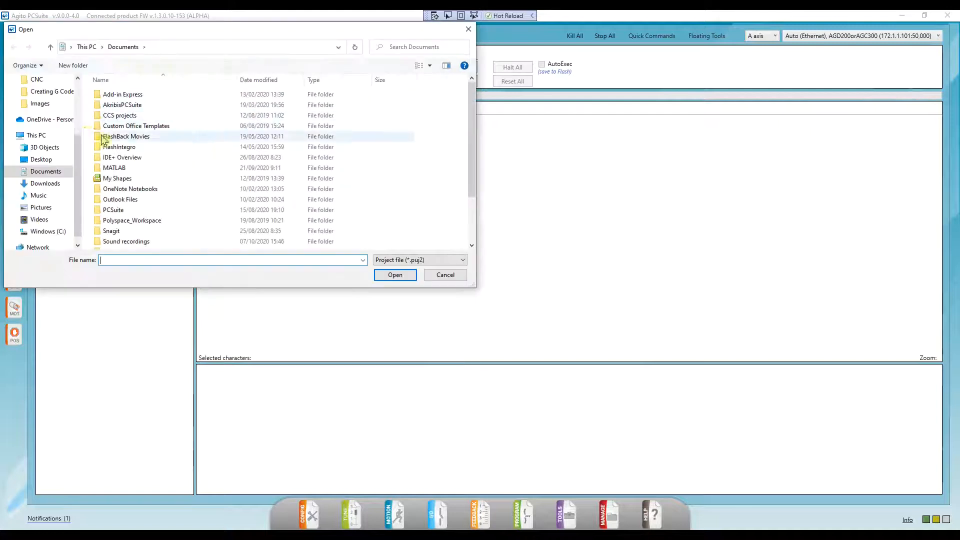
left_click(41, 159)
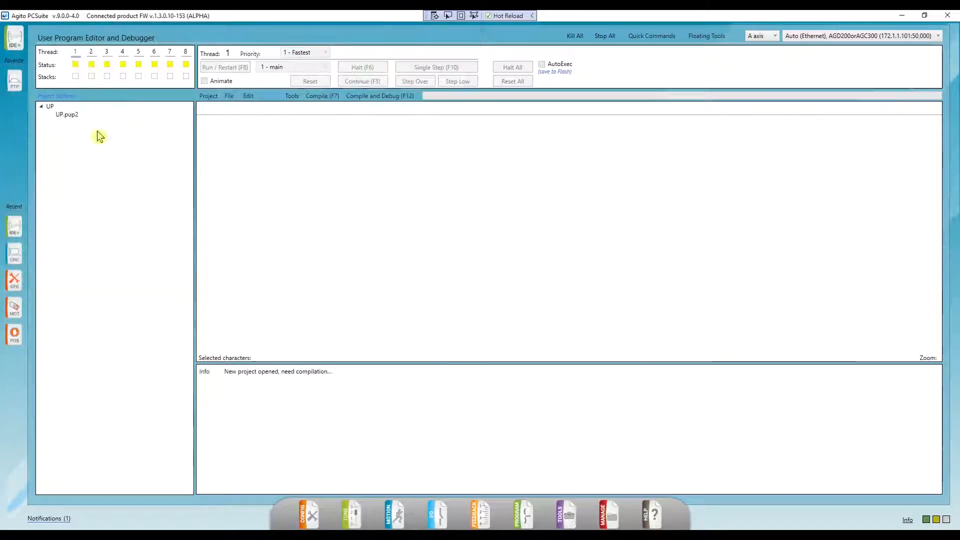
double_click(66, 114)
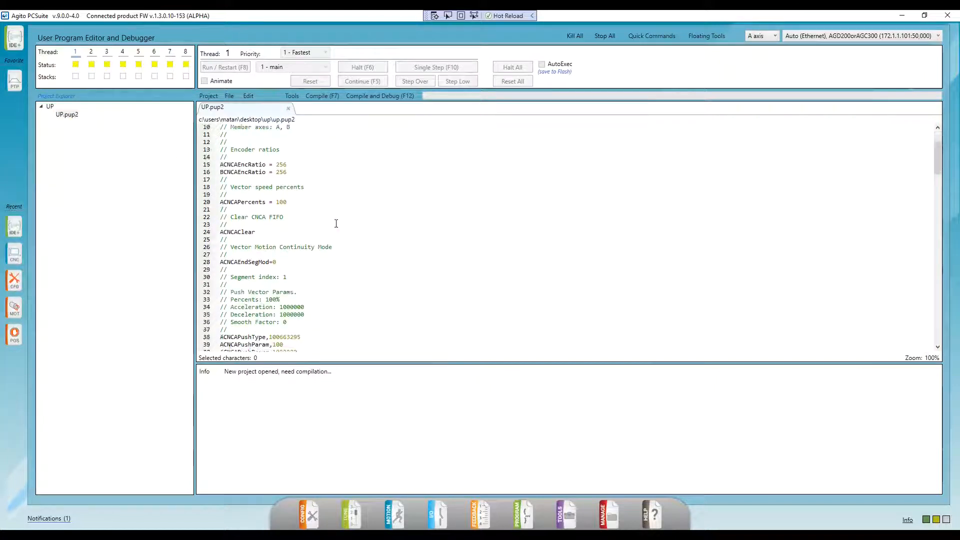
scroll("down", 3)
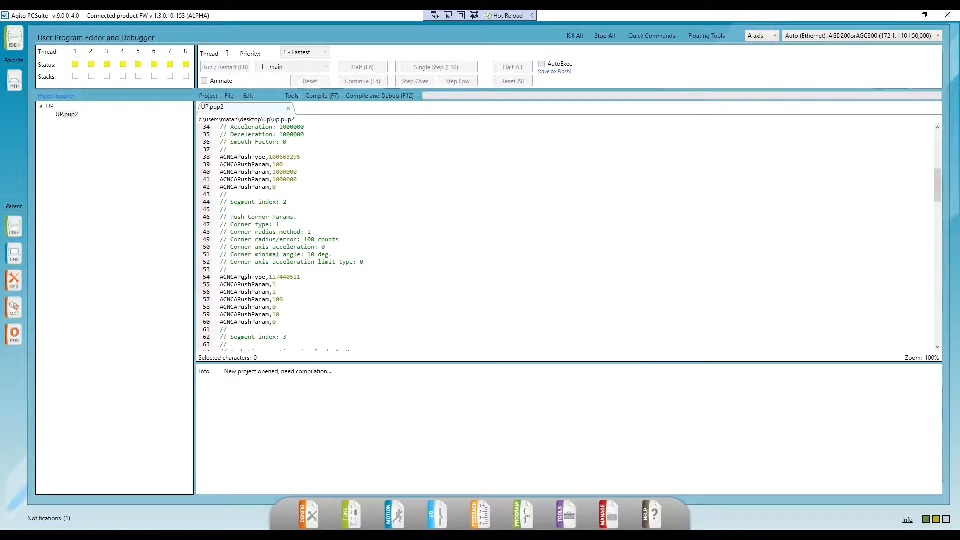
scroll("down", 3)
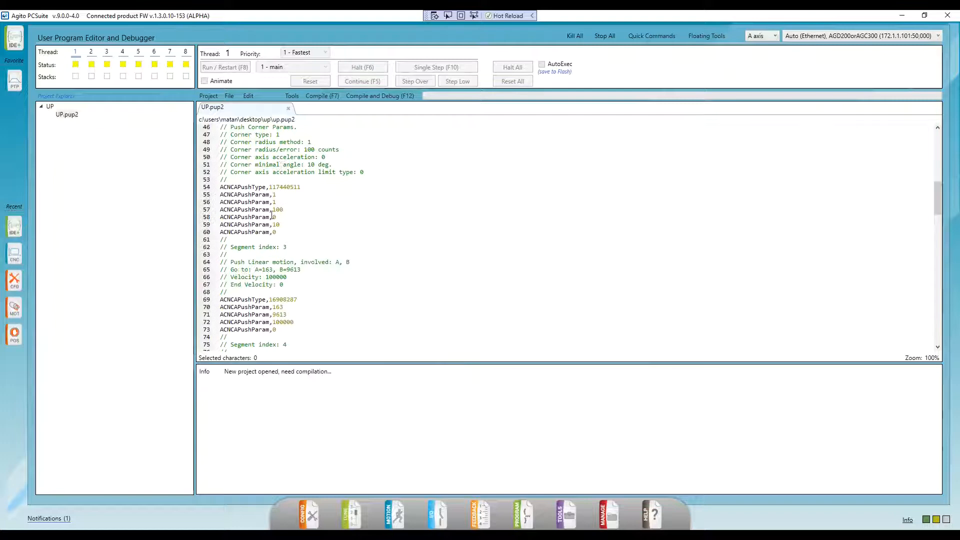
scroll("down", 3)
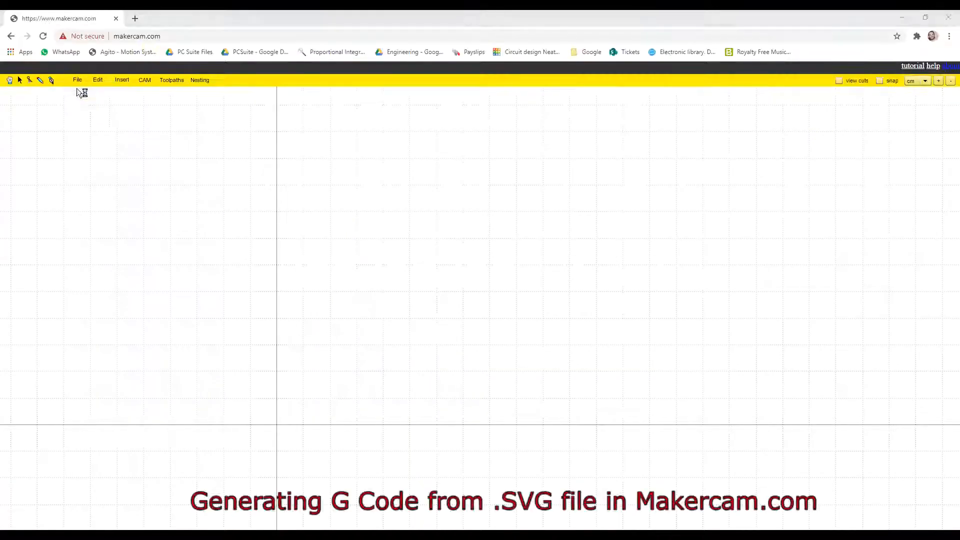
- Add a profile operation to the gear outline and calculate all toolpaths
left_click(144, 80)
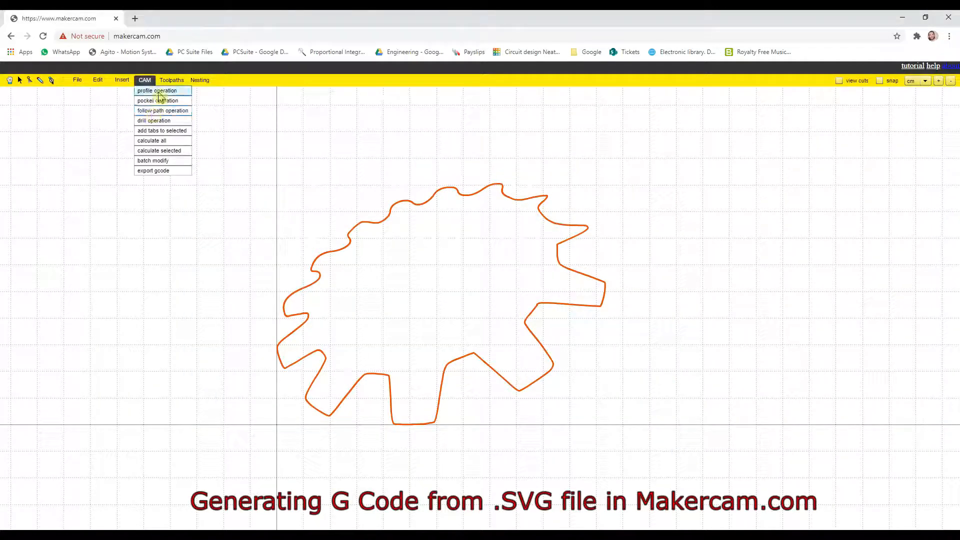
left_click(157, 91)
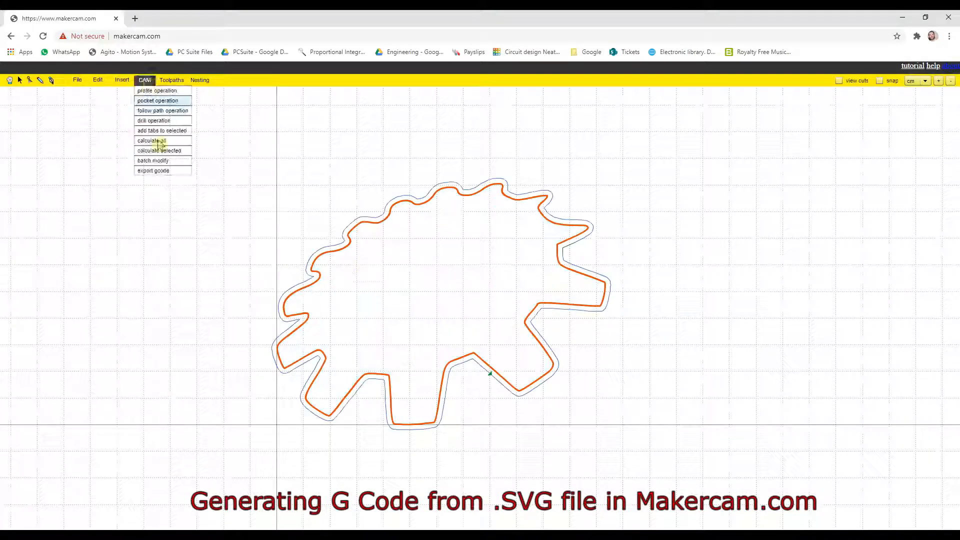
left_click(149, 140)
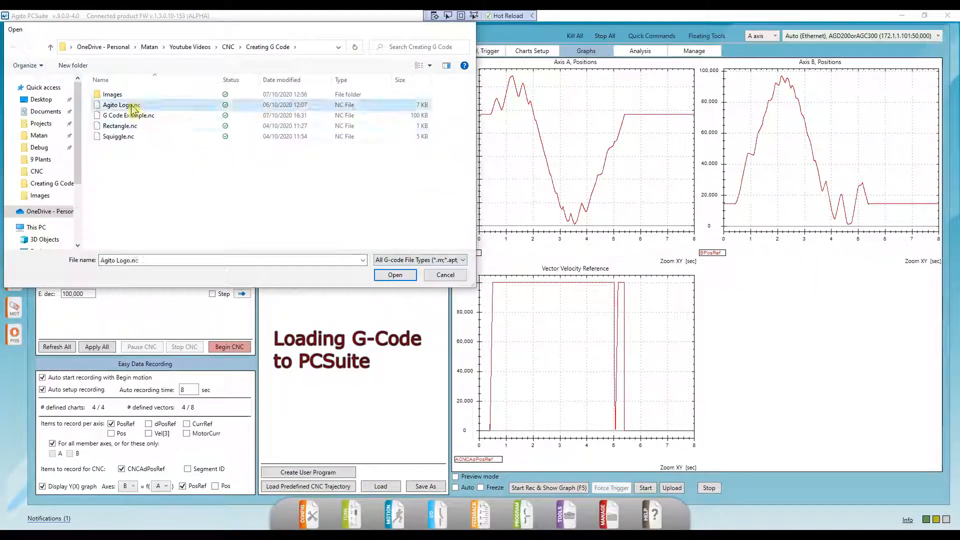
- Load Agito Logo.nc, convert it to a 187-segment trajectory, and begin CNC execution
left_click(395, 275)
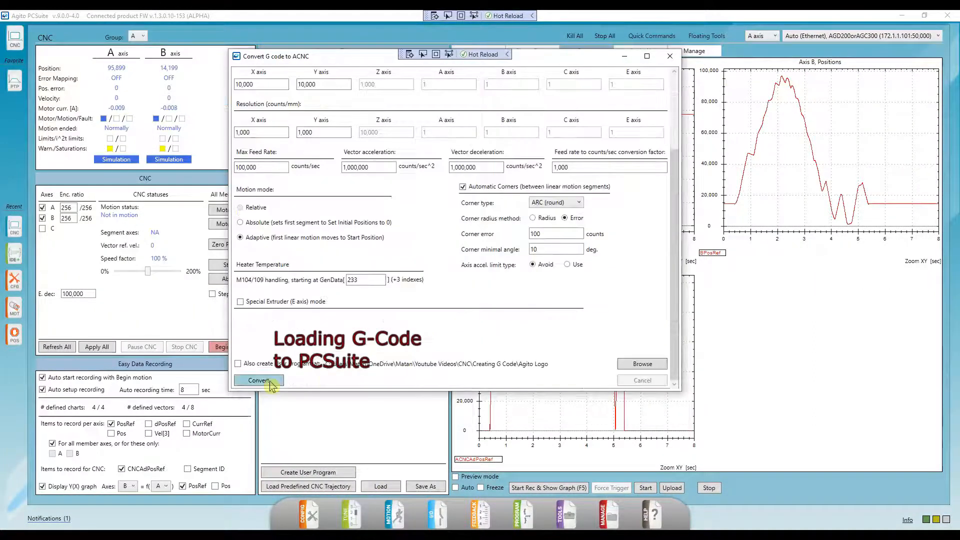
left_click(258, 380)
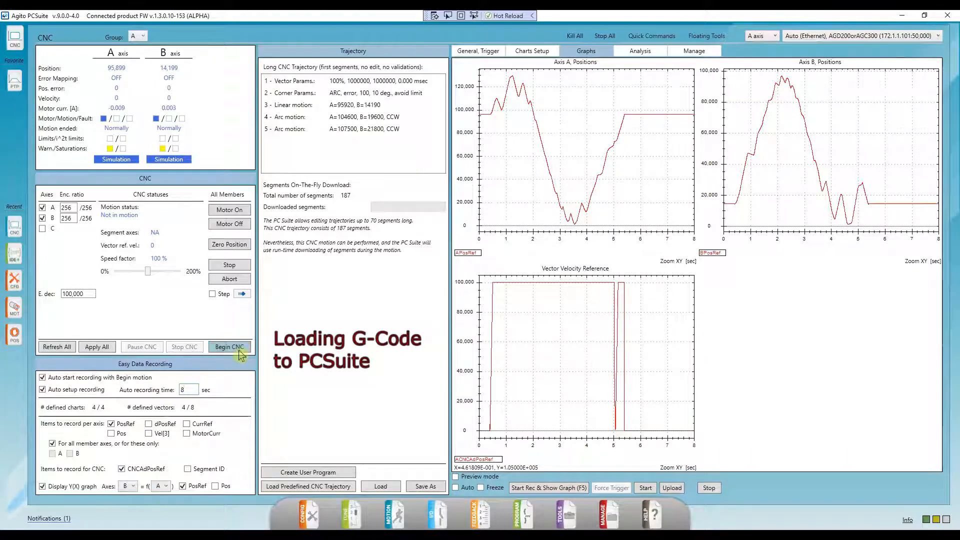
left_click(229, 347)
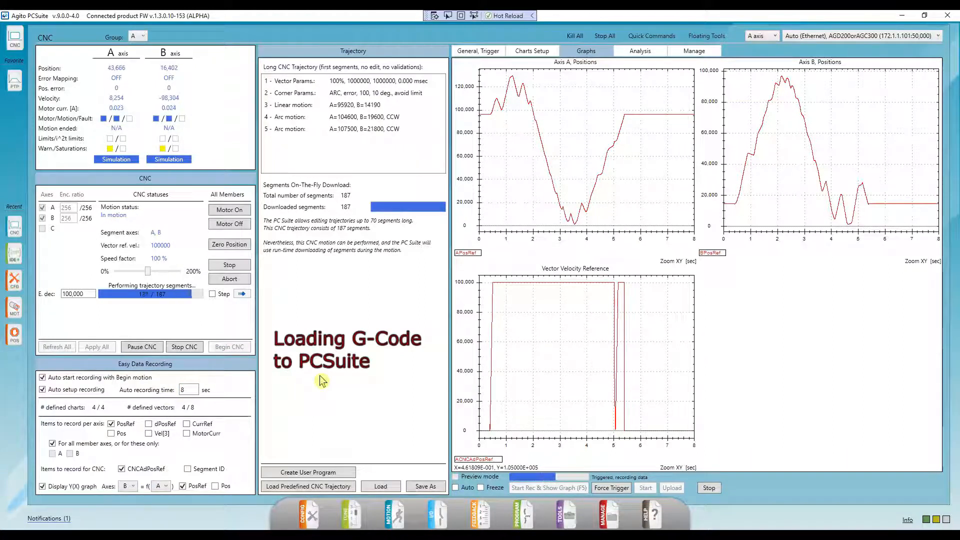